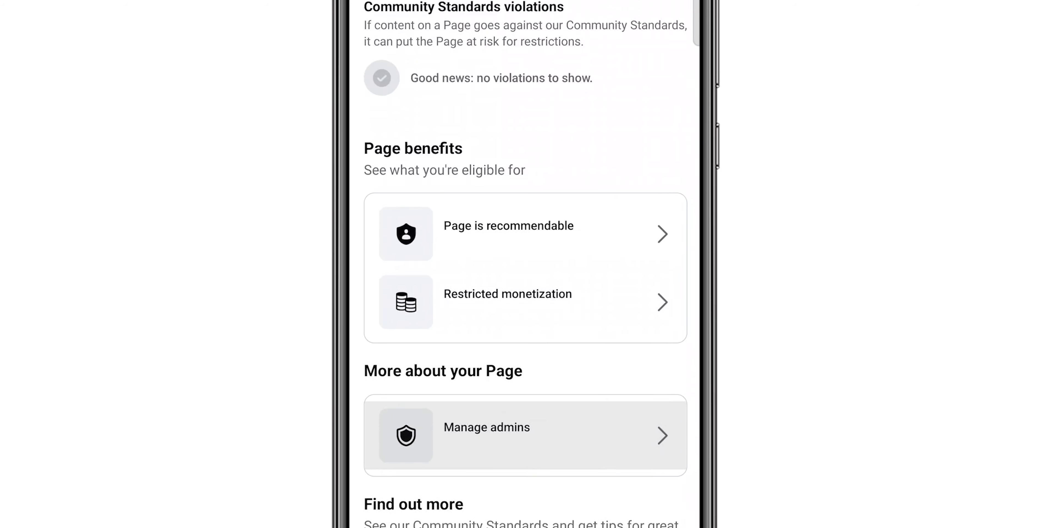
Return from the Page quality overview to the Facebook home feed
left_click(526, 435)
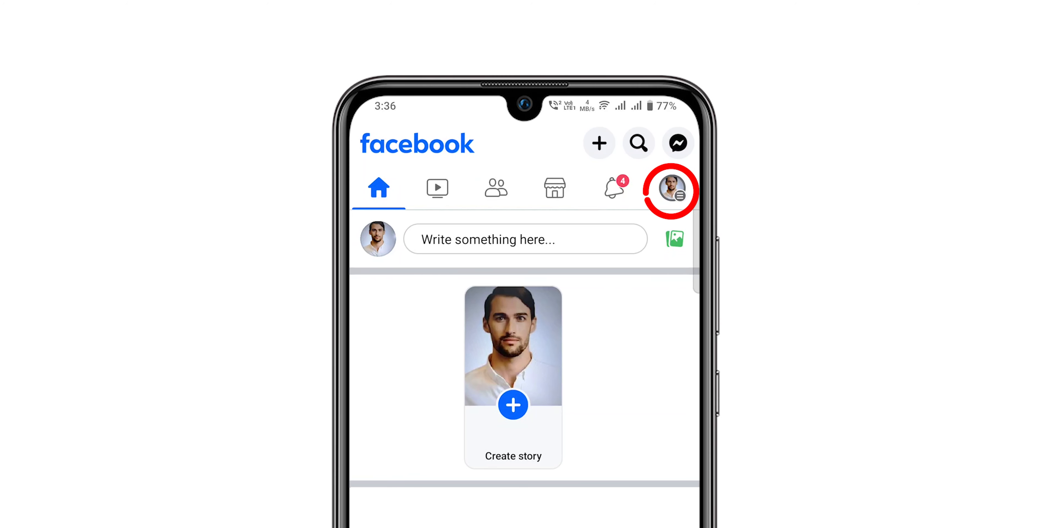
Show the Creative Head Page menu with the Settings & privacy group expanded
left_click(669, 191)
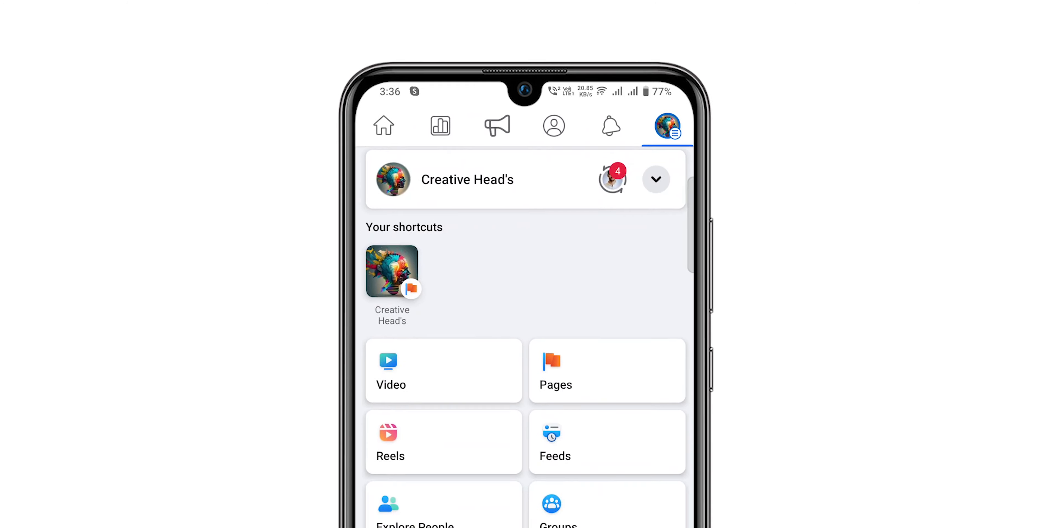
scroll("down", 3)
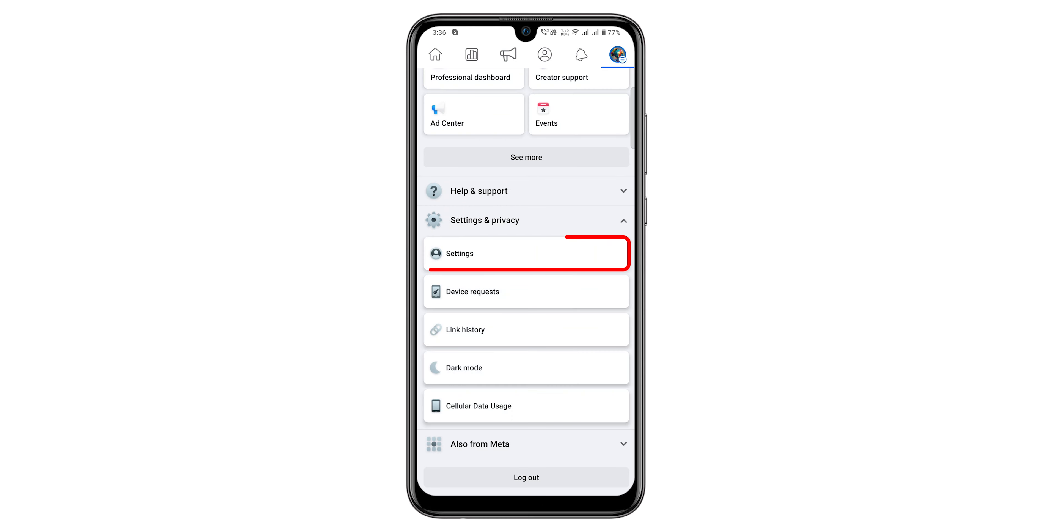
Show the Page settings' Audience and visibility section, where Page setup lives
left_click(526, 253)
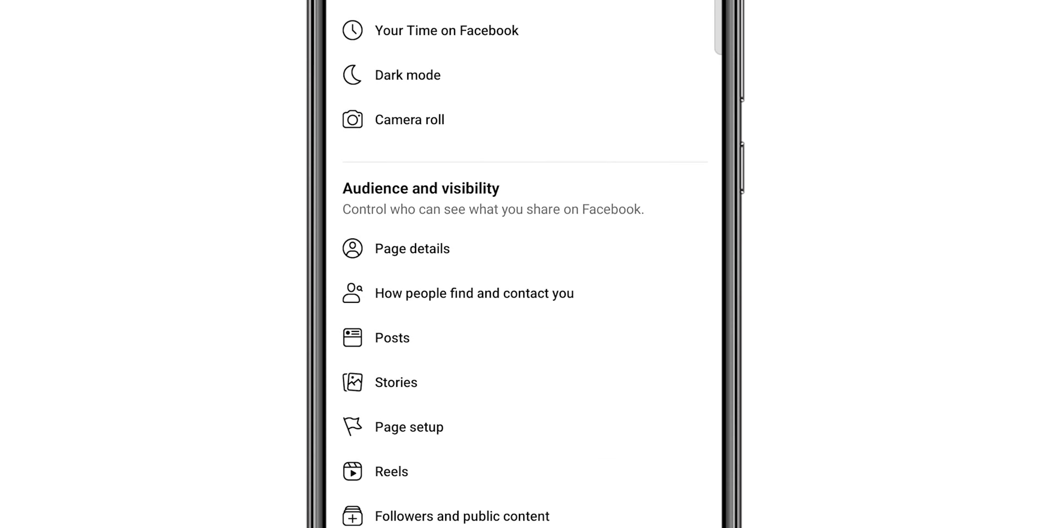
left_click(408, 415)
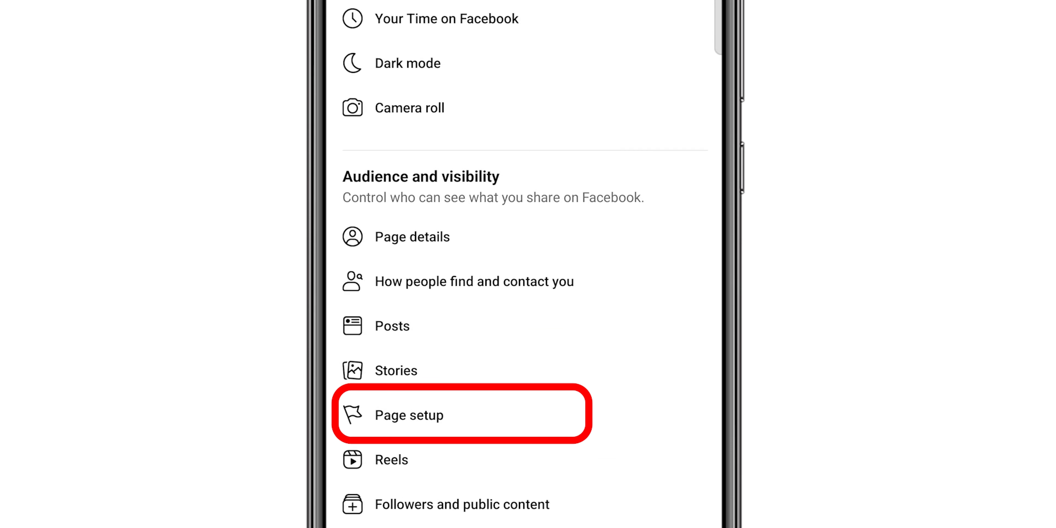
left_click(460, 414)
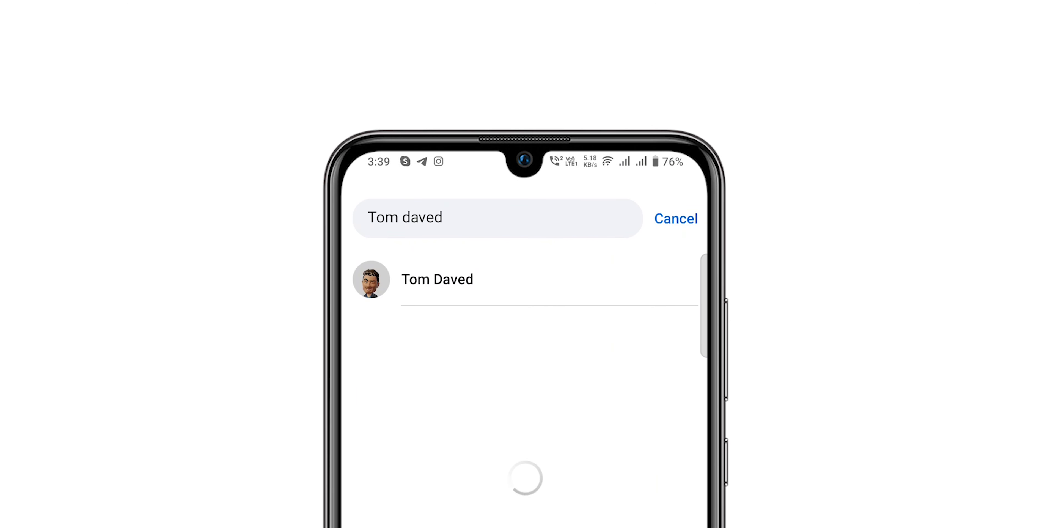
left_click(437, 279)
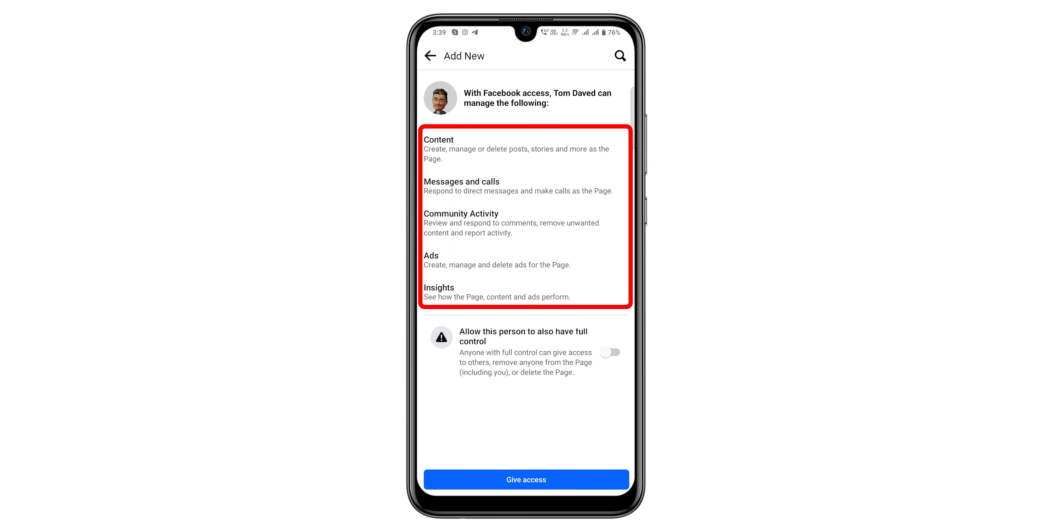
left_click(525, 479)
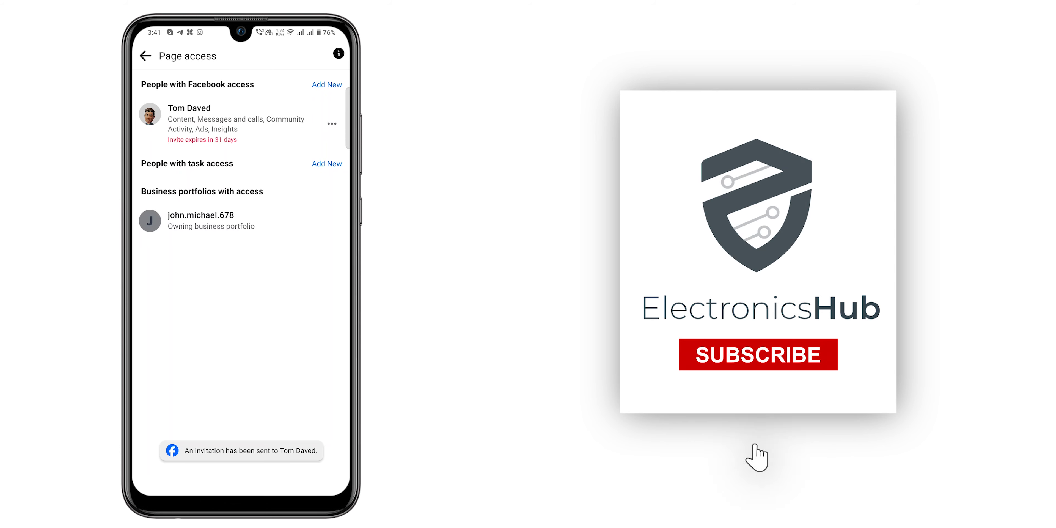
left_click(757, 355)
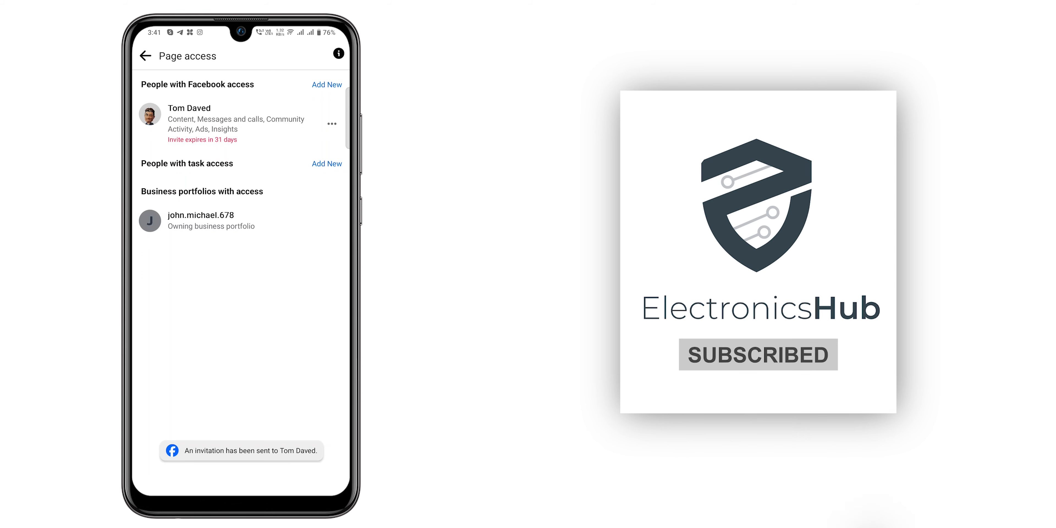